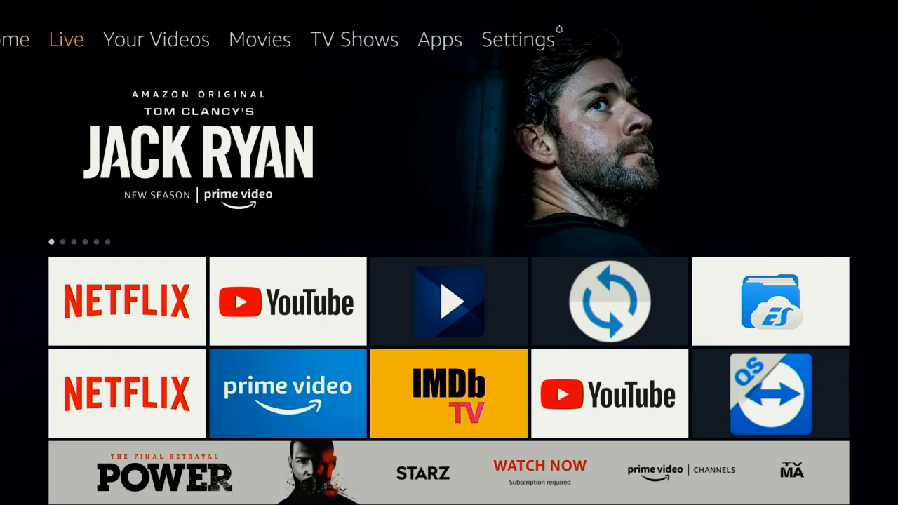
Navigate from Fire TV Settings into My Fire TV's Developer options.
left_click(516, 39)
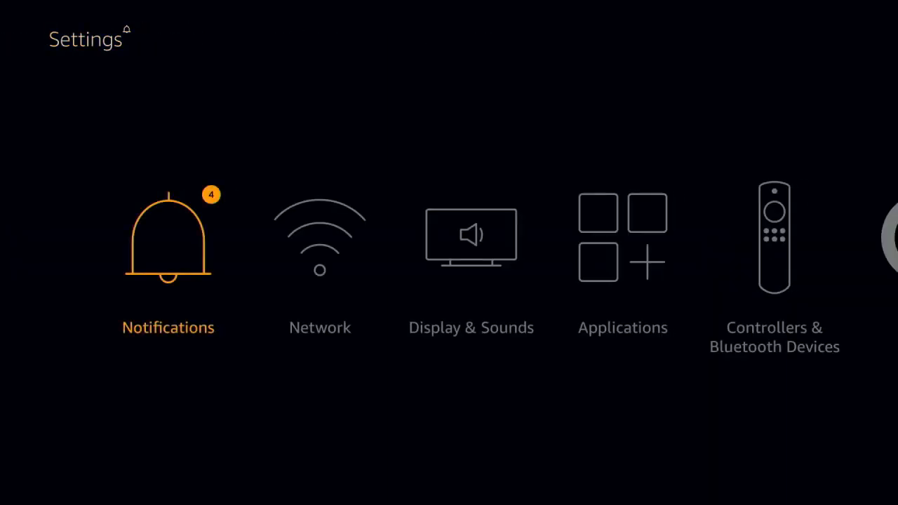
scroll("right", 3)
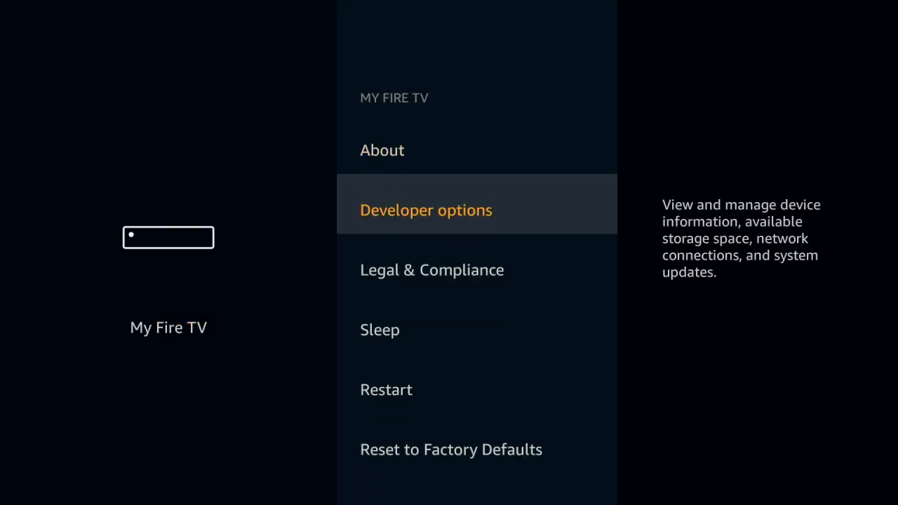
left_click(427, 211)
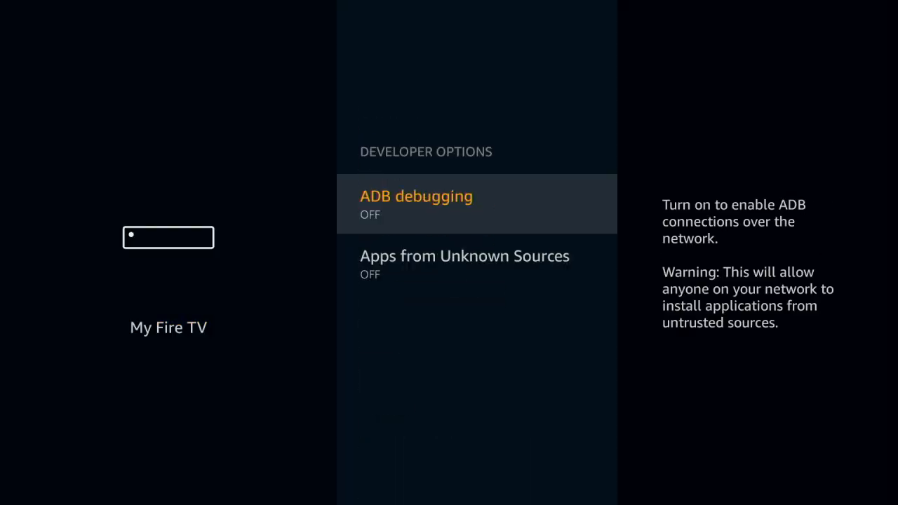
Turn on ADB debugging and Apps from Unknown Sources, confirming Turn On, and back out.
left_click(477, 203)
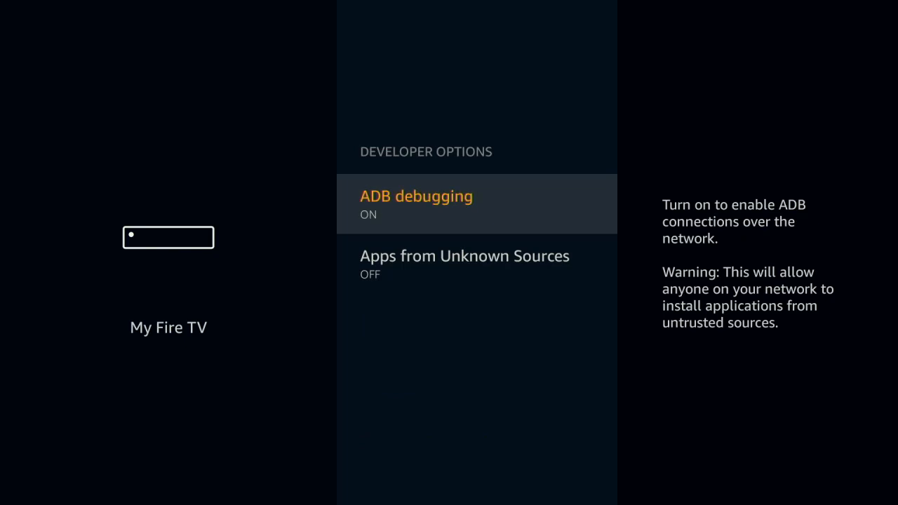
left_click(465, 264)
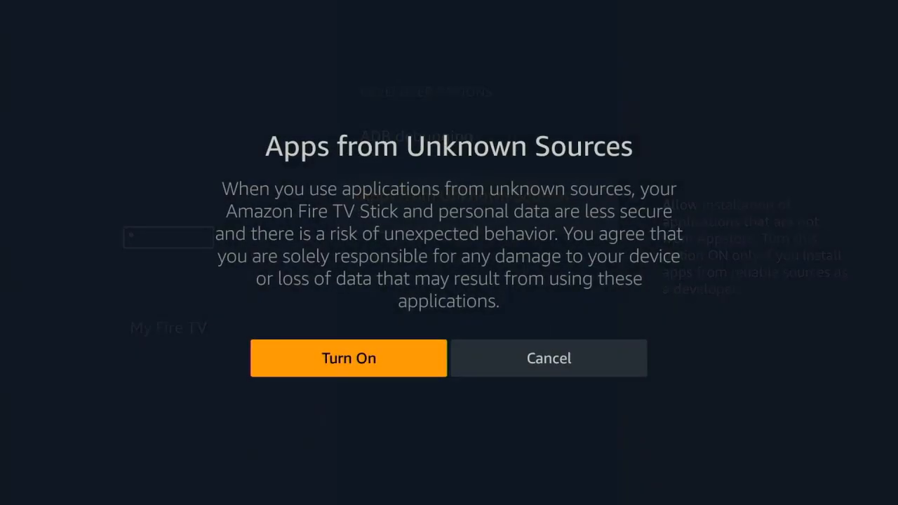
left_click(348, 357)
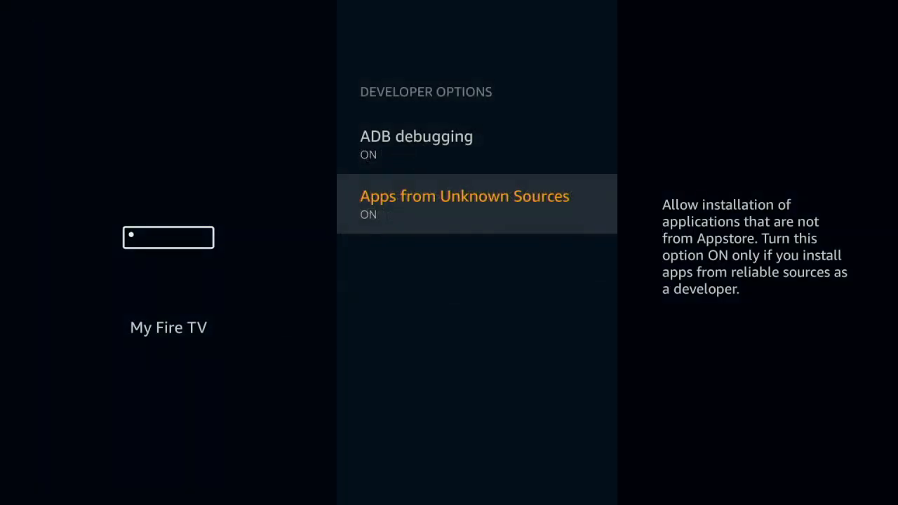
key("Back")
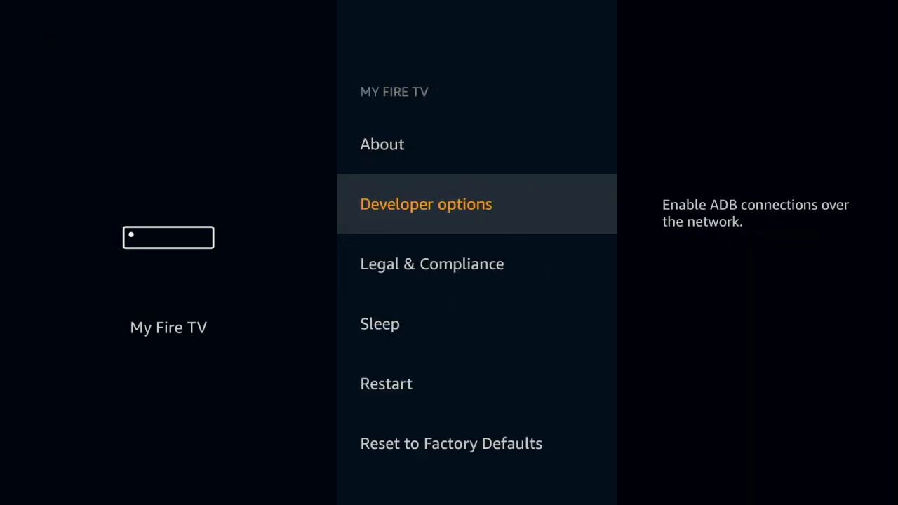
Leave the Fire TV developer settings and switch to the phone's Google Play Store.
left_click(381, 143)
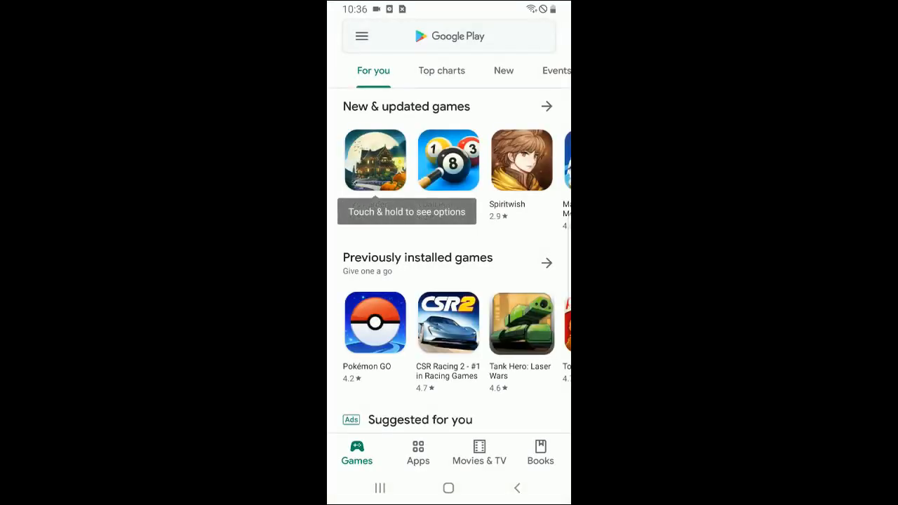
Search the Play Store for 'easy' and install Easy Fire Tools.
left_click(449, 36)
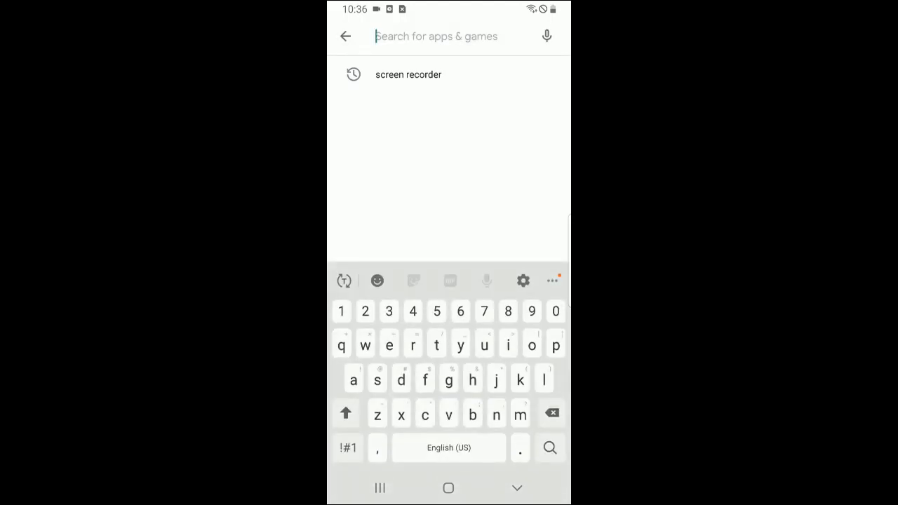
type("easy fi")
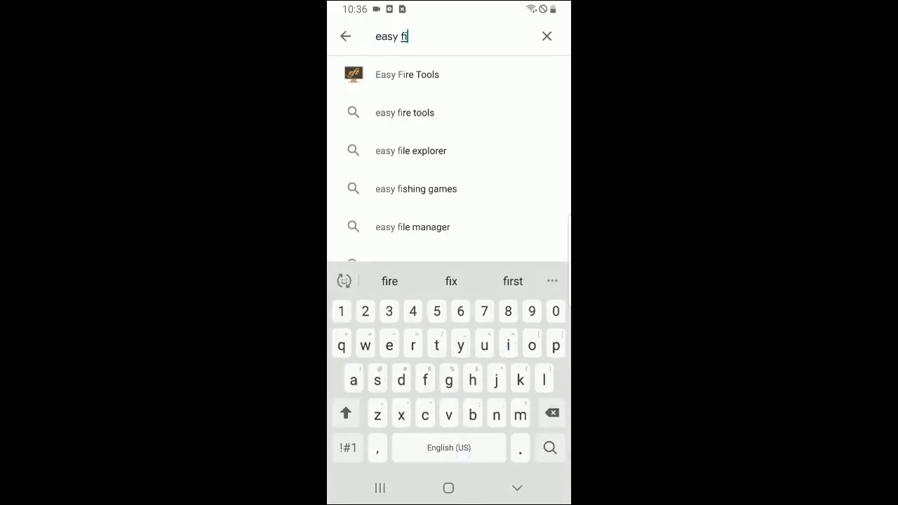
left_click(407, 75)
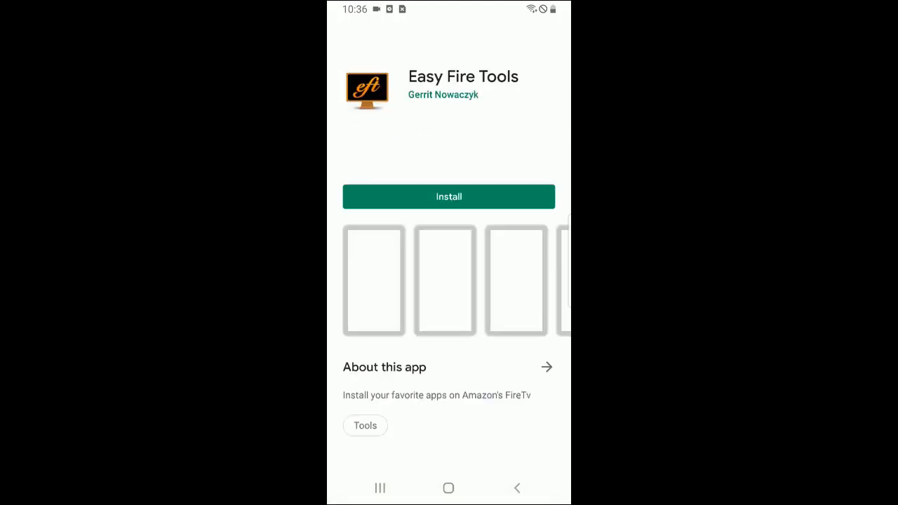
left_click(449, 196)
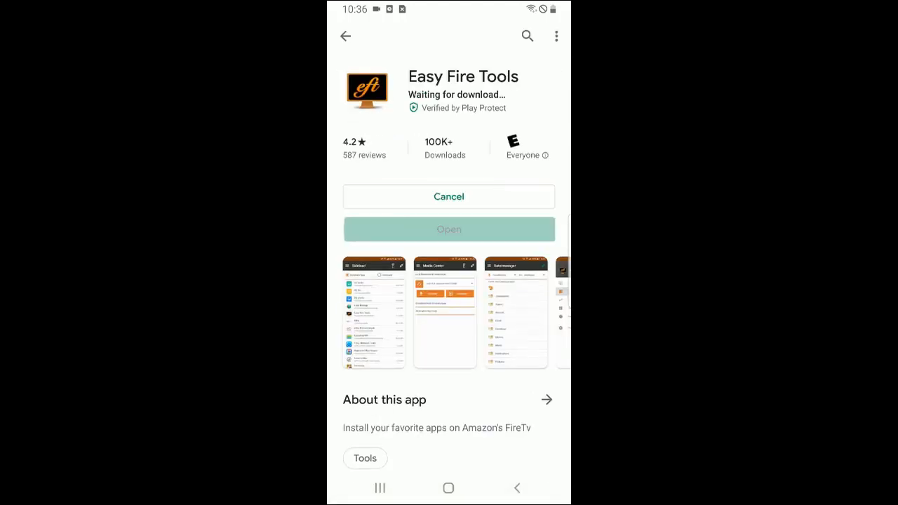
scroll("down", 3)
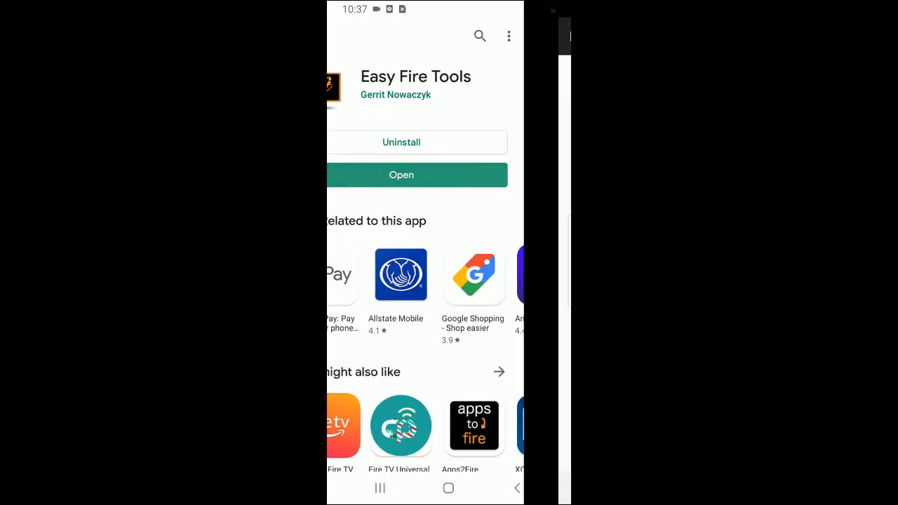
Launch Easy Fire Tools, accept its disclaimer and go to its Settings.
left_click(402, 174)
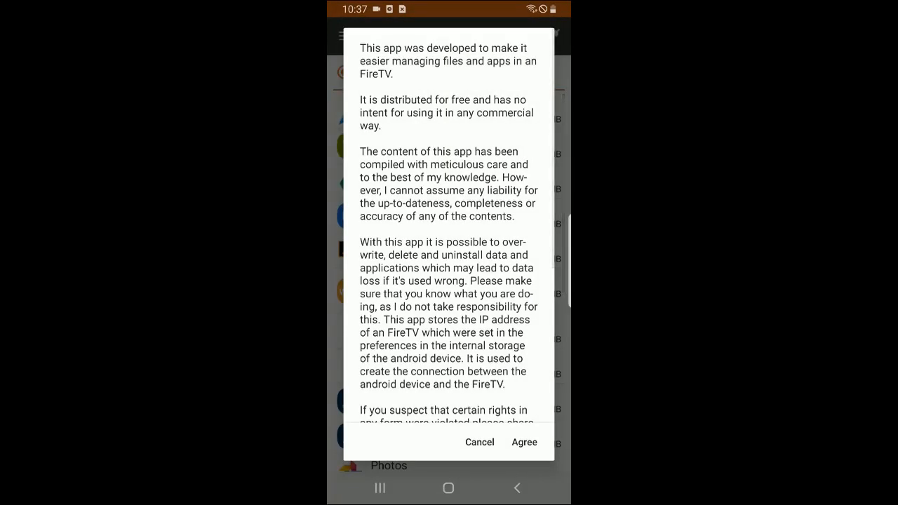
left_click(525, 442)
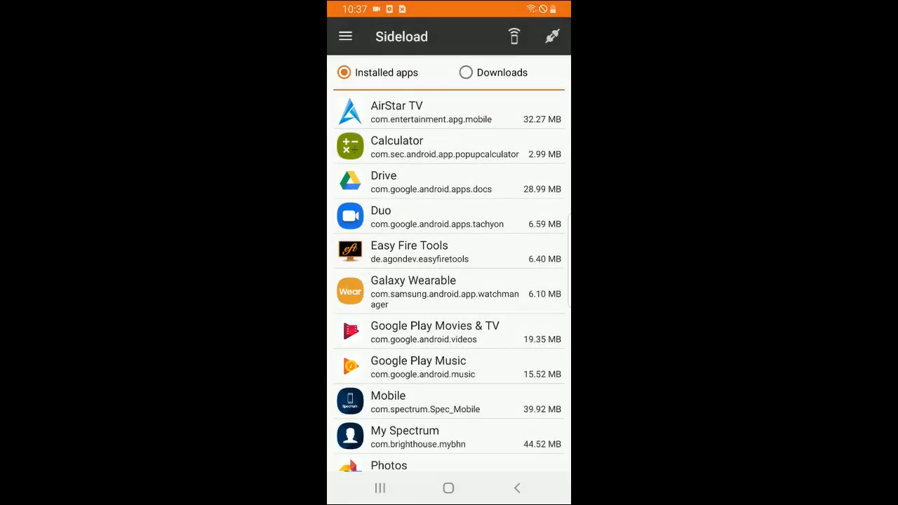
left_click(345, 36)
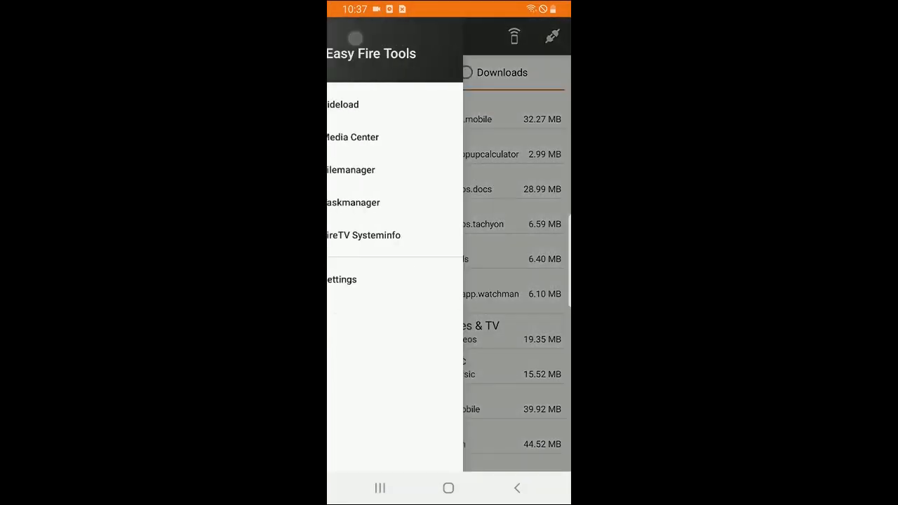
left_click(342, 280)
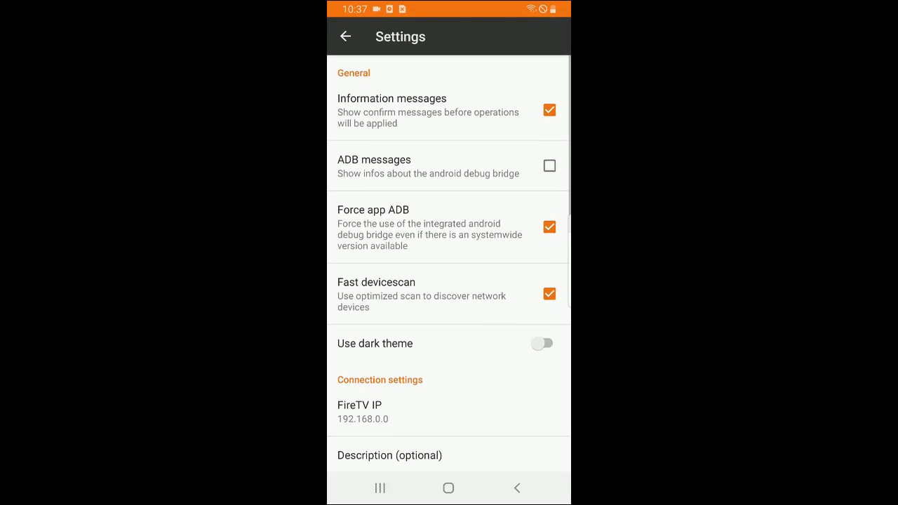
Set the FireTV IP to 192.168.1.13 and return to the Sideload list.
left_click(362, 413)
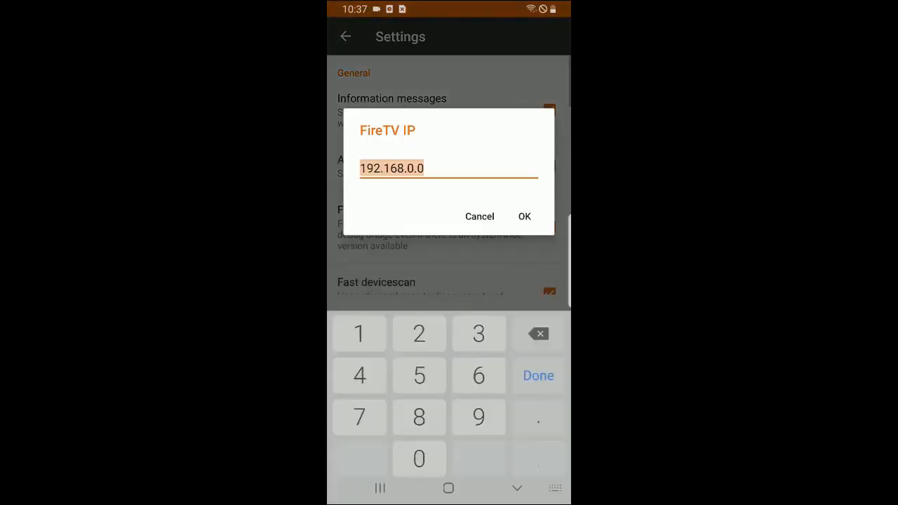
left_click(539, 334)
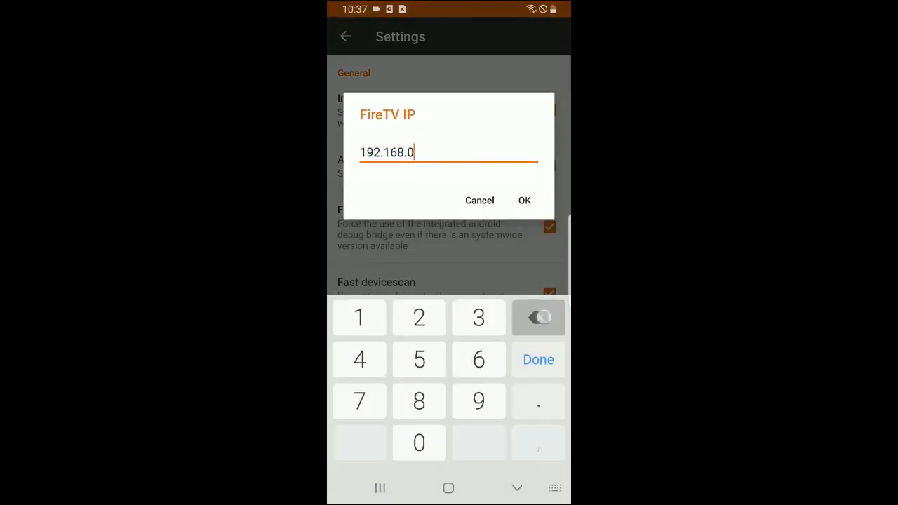
left_click(359, 317)
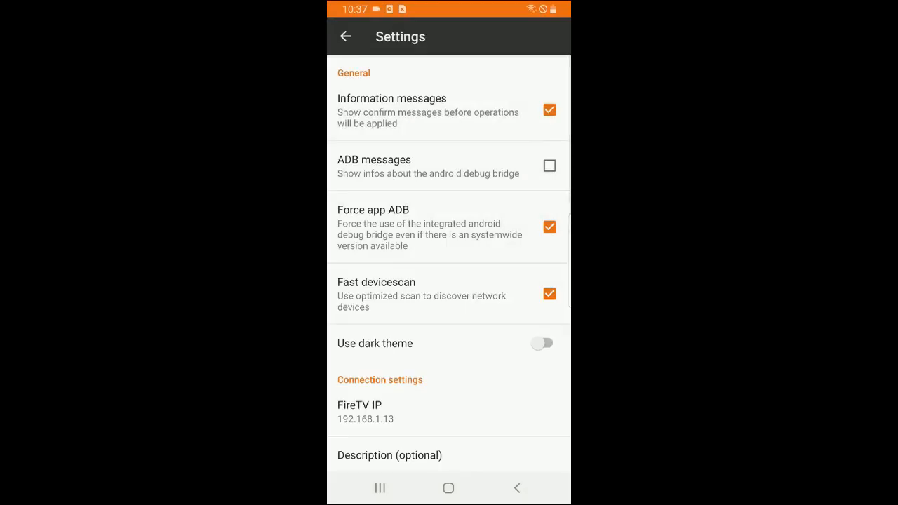
left_click(345, 37)
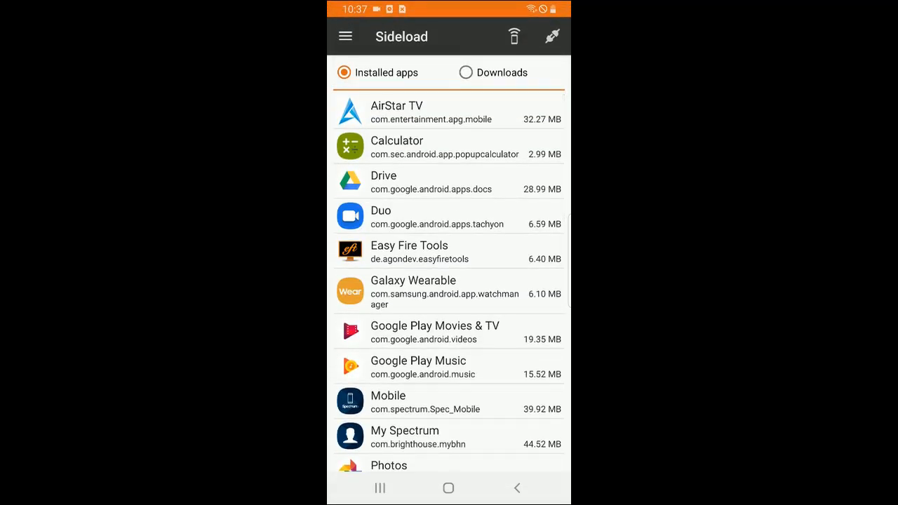
Connect to the Fire TV, approving the USB debugging prompt on the TV and continuing.
left_click(553, 37)
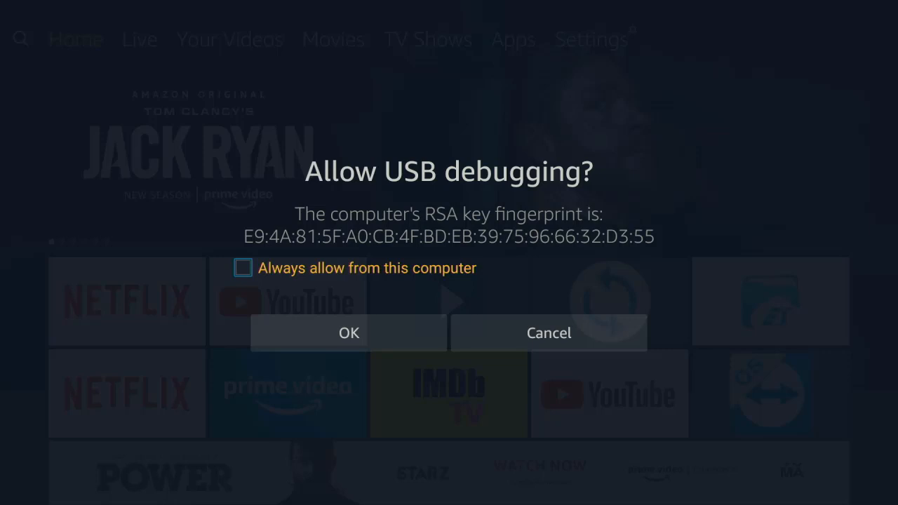
left_click(243, 268)
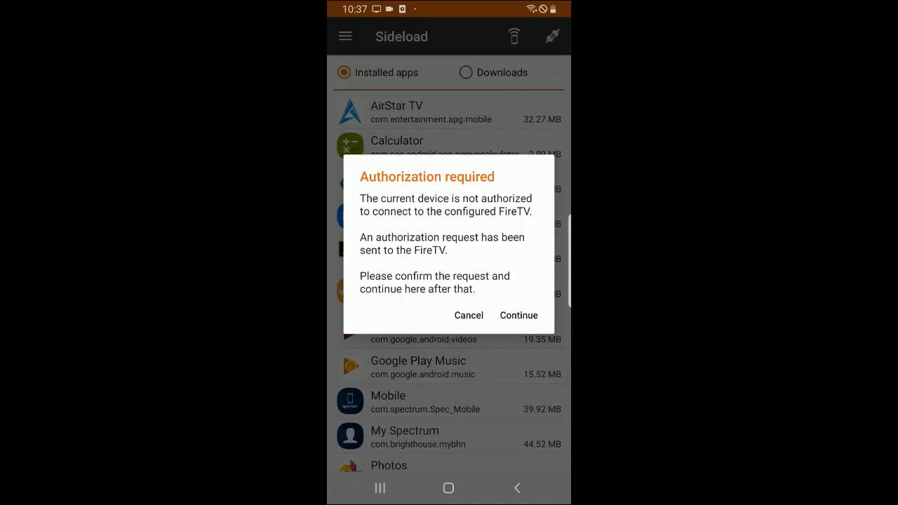
left_click(519, 315)
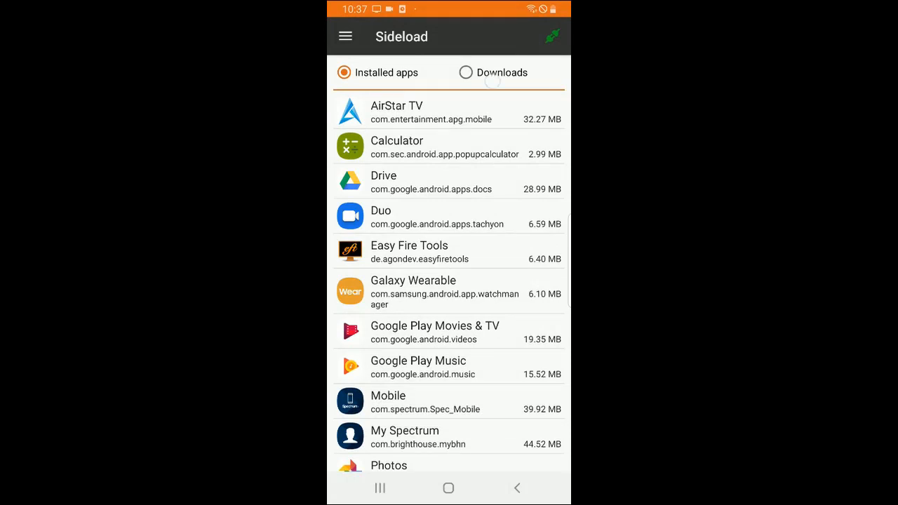
Switch to the Downloads list and allow storage access so CinemaHD v2 appears.
left_click(466, 73)
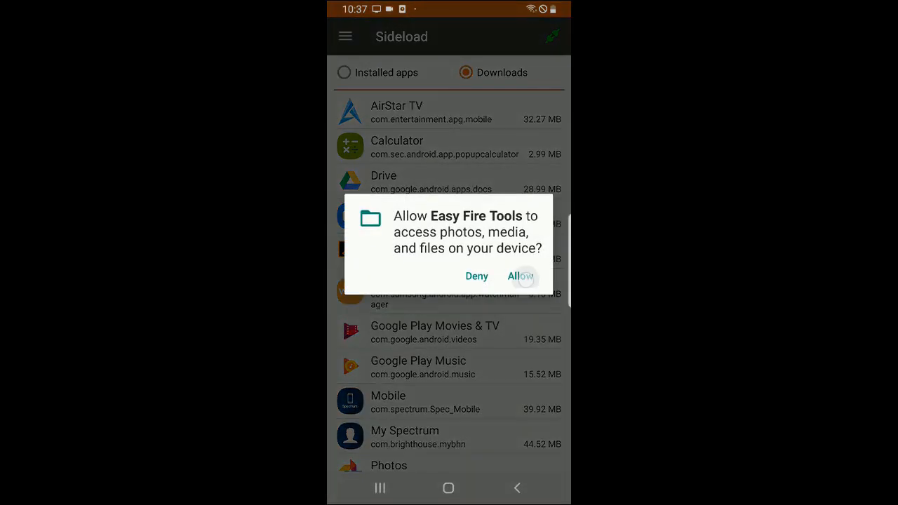
left_click(521, 275)
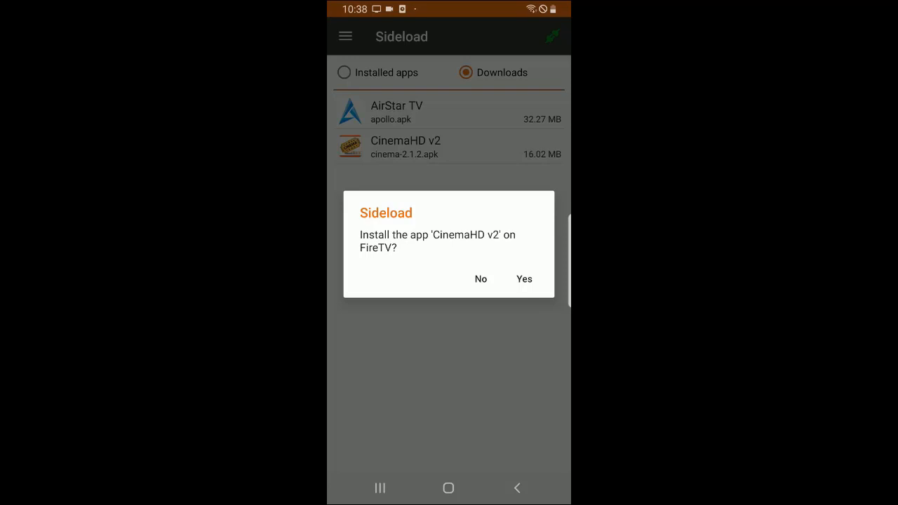
left_click(525, 278)
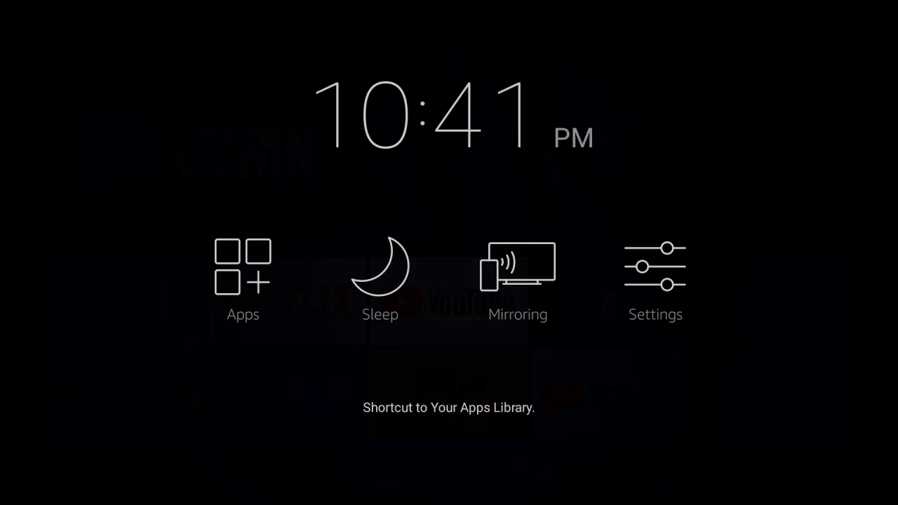
Show Your Apps & Channels scrolled to the end where the Cinema app now sits.
left_click(242, 281)
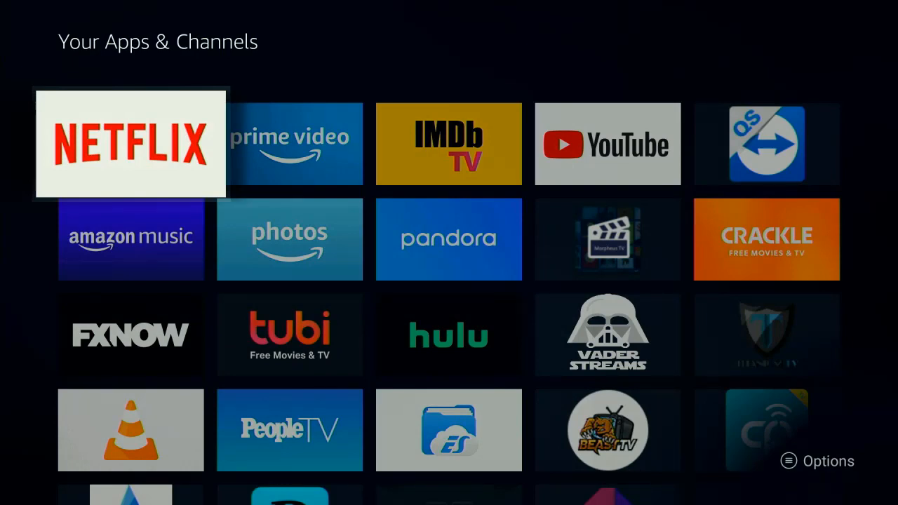
scroll("down", 3)
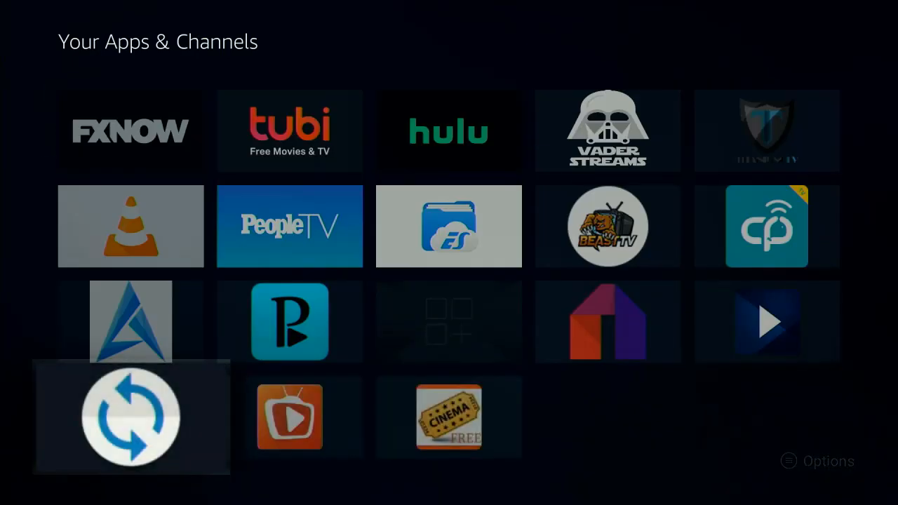